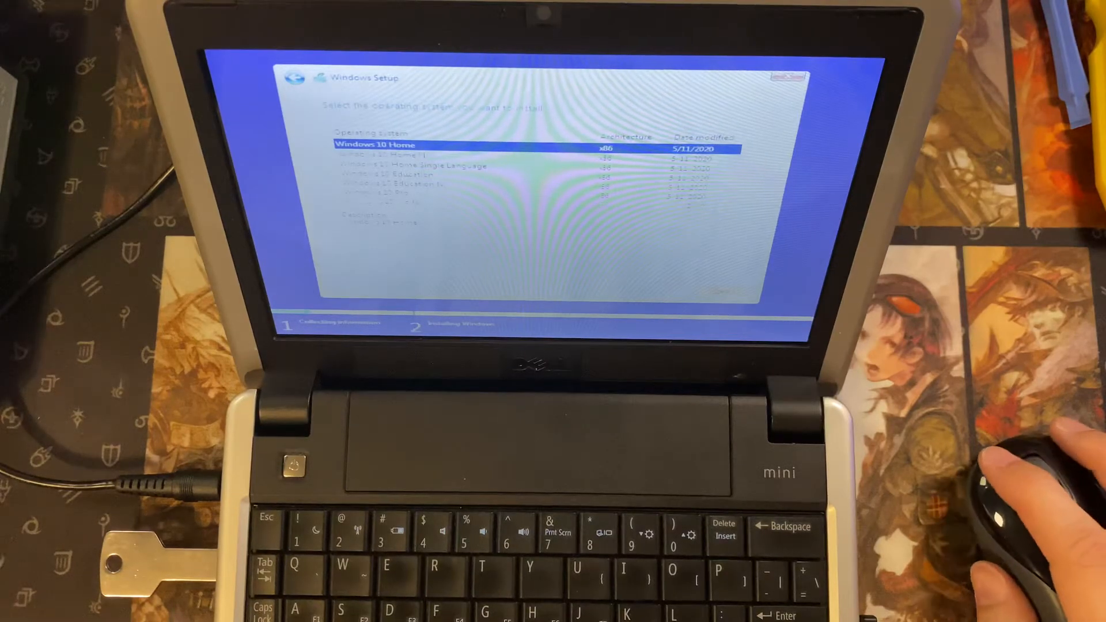
# - Select Windows 10 Pro (x86) from the Windows Setup edition list
pyautogui.click(459, 194)
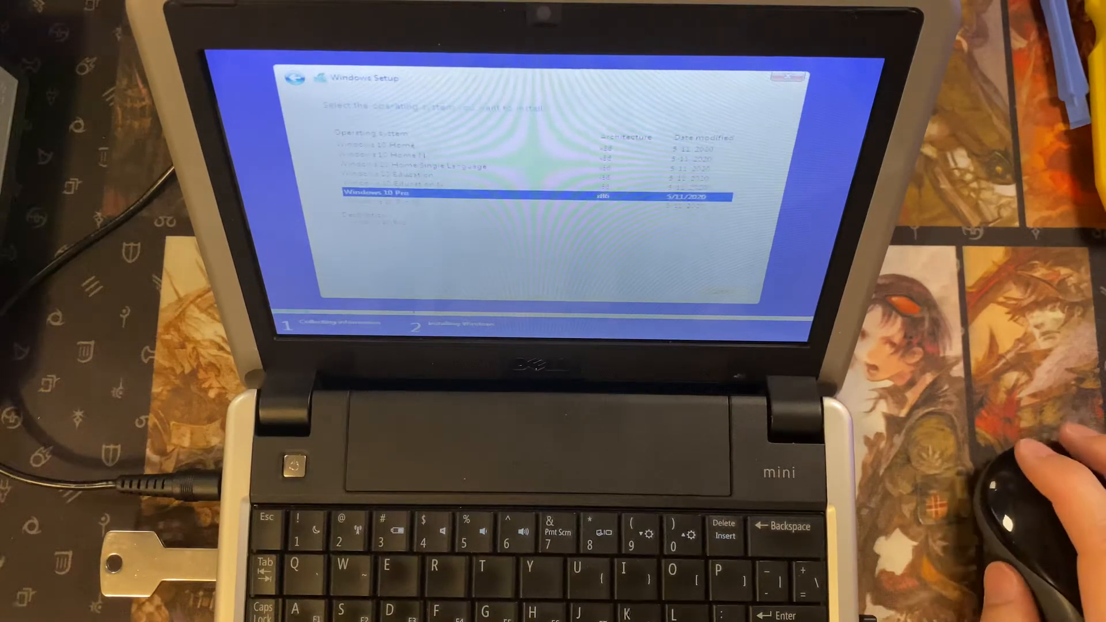